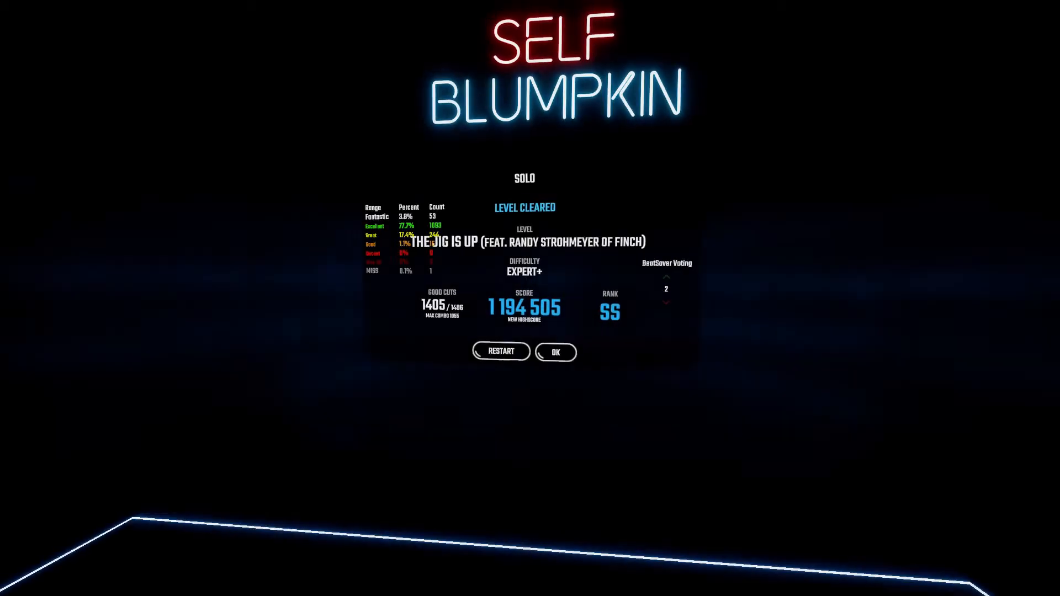
# Accept the SS-rank Expert+ results for The Jig Is Up to return to Custom Levels
pyautogui.click(555, 352)
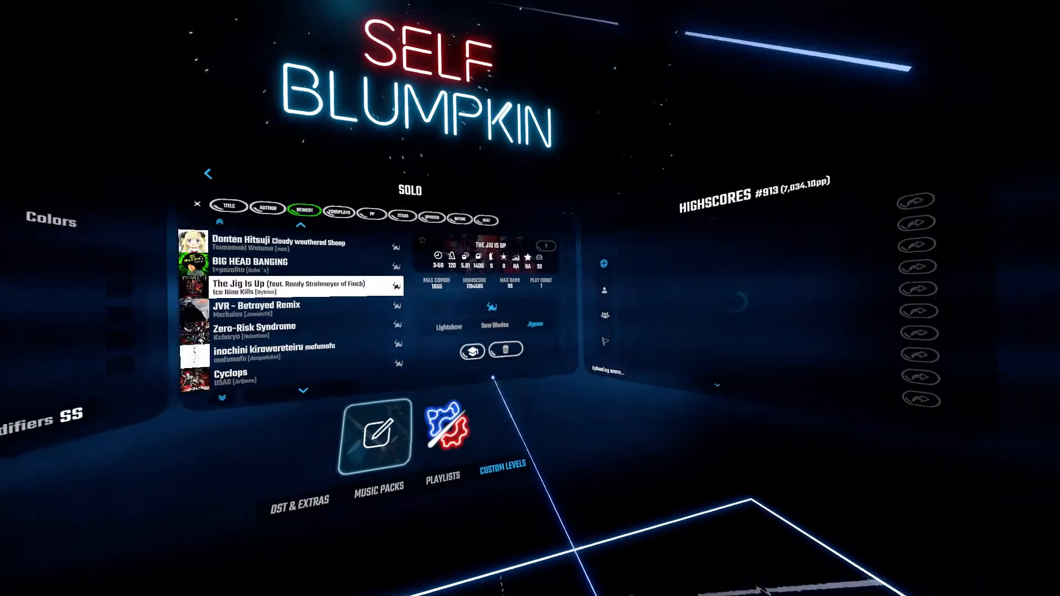